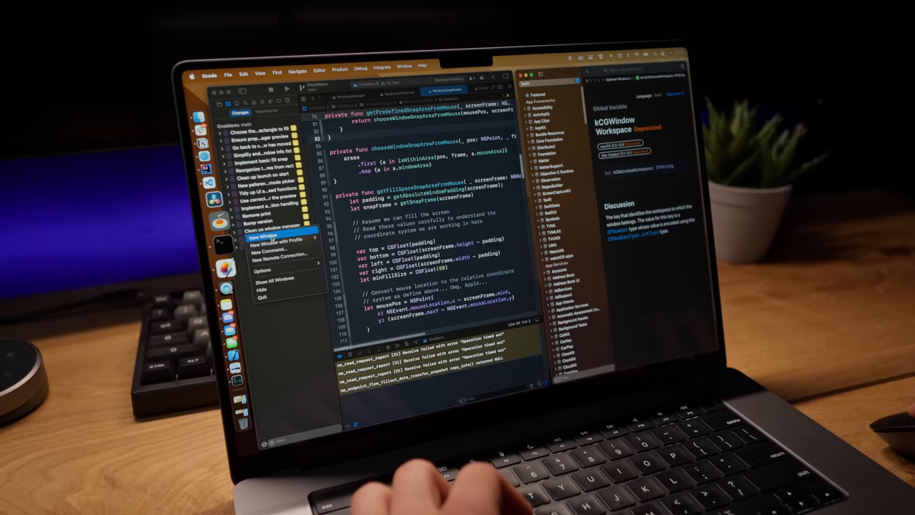
Step: Open a new Terminal window with a fresh shell prompt over the Xcode workspace
click(265, 237)
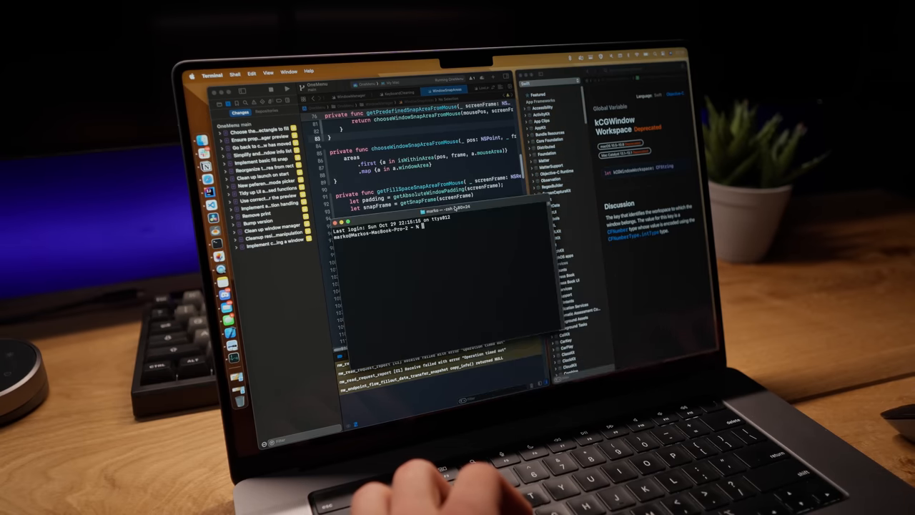